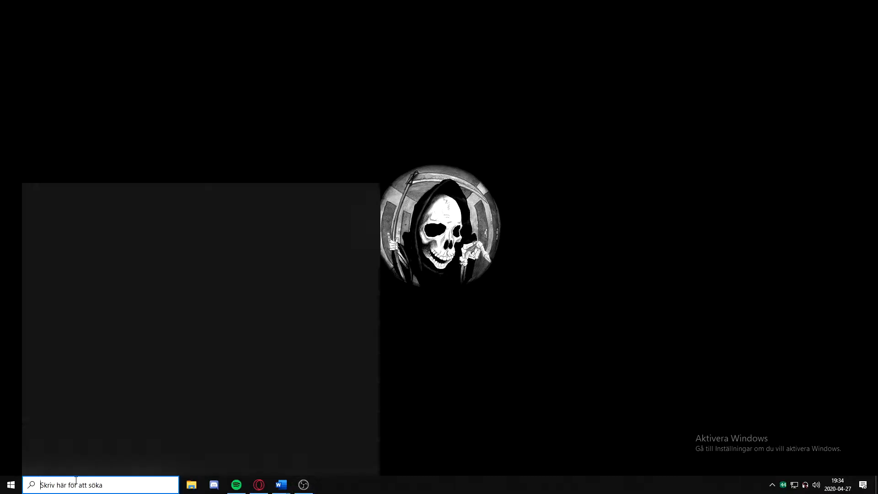
Open the D3Prefs file from a search for 'd3' and maximize its Notepad window
text(d3)
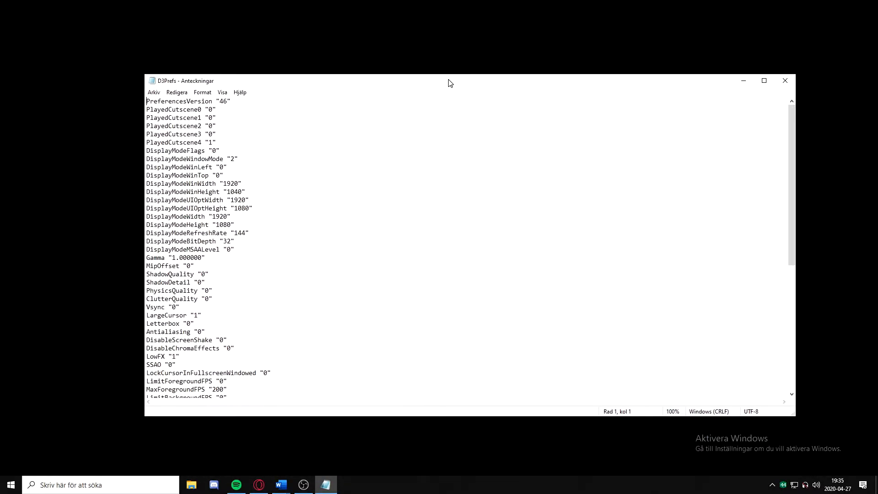
click(762, 81)
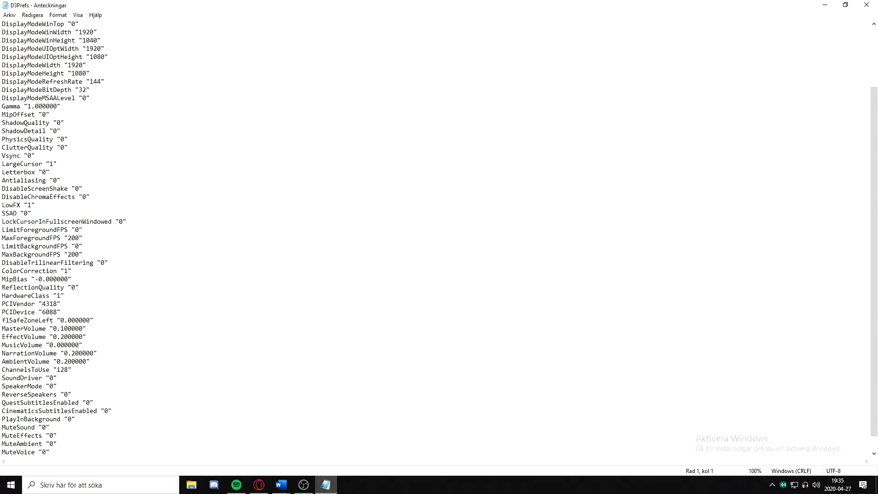
Replace the selected HardwareClass value with the typed digit 4
double_click(25, 295)
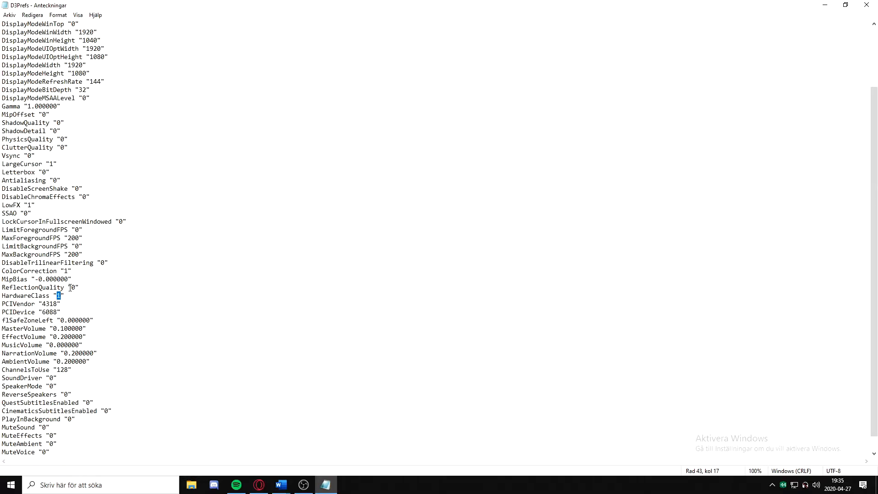
text(4)
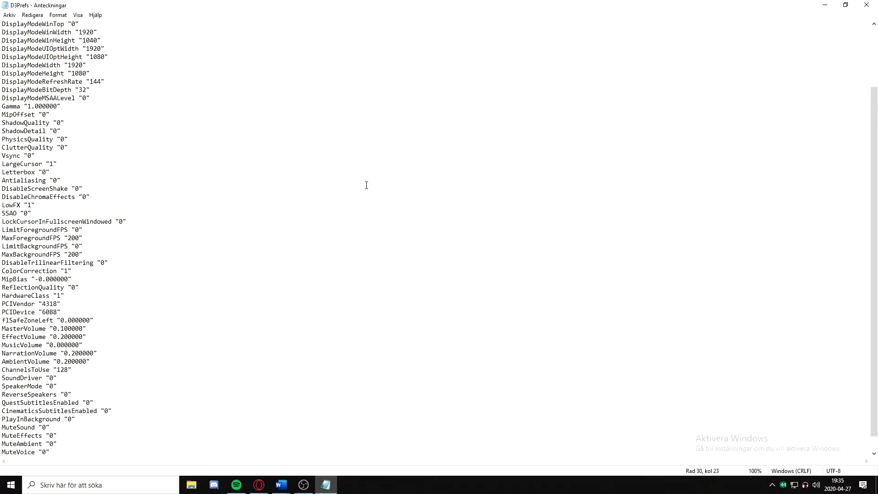
mouse_move(640, 106)
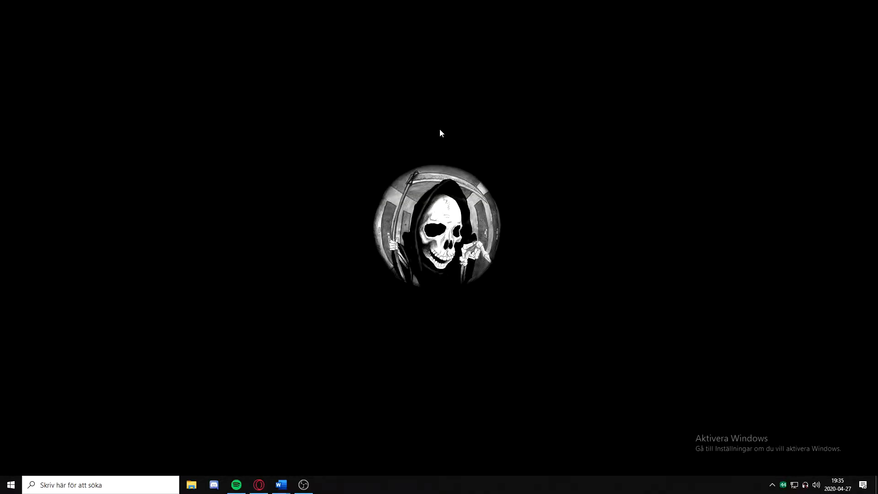
mouse_move(465, 151)
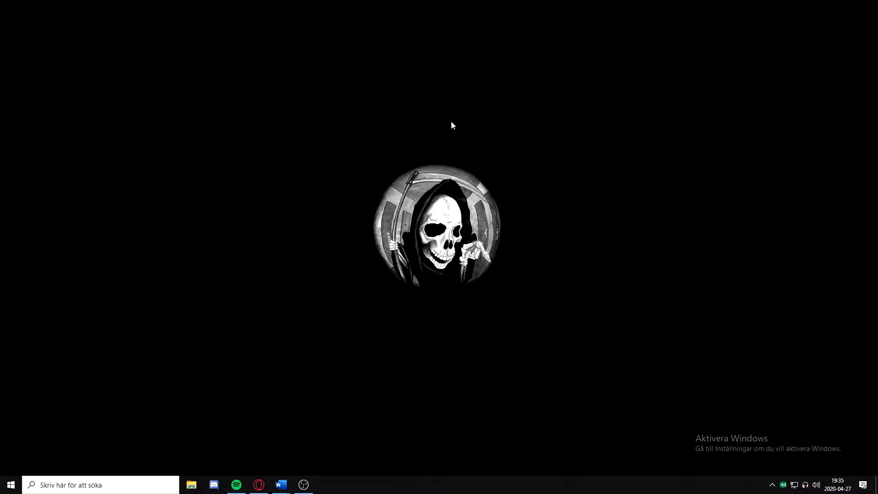
mouse_move(442, 116)
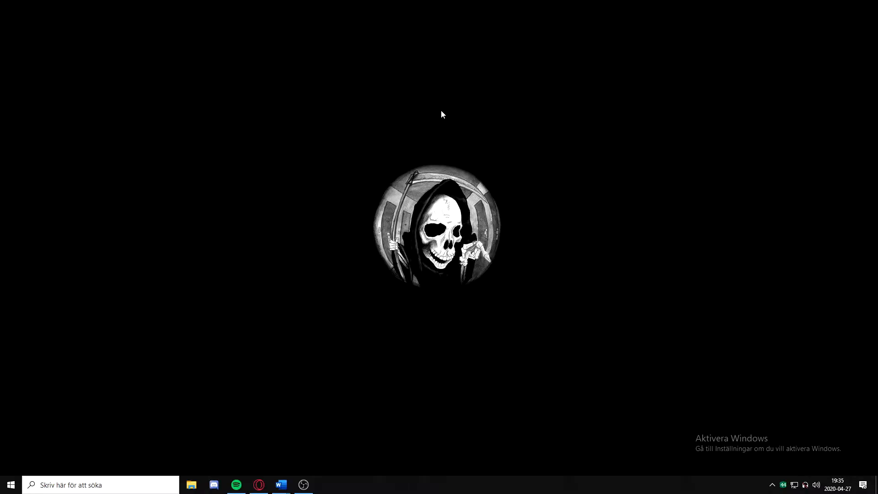